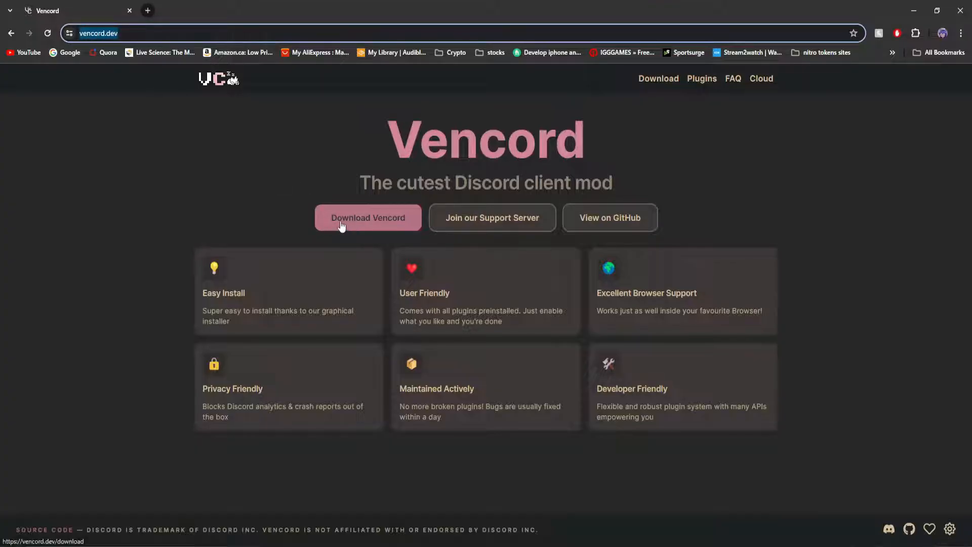
# Step: Download VencordInstaller.exe for Windows from vencord.dev
pyautogui.click(368, 218)
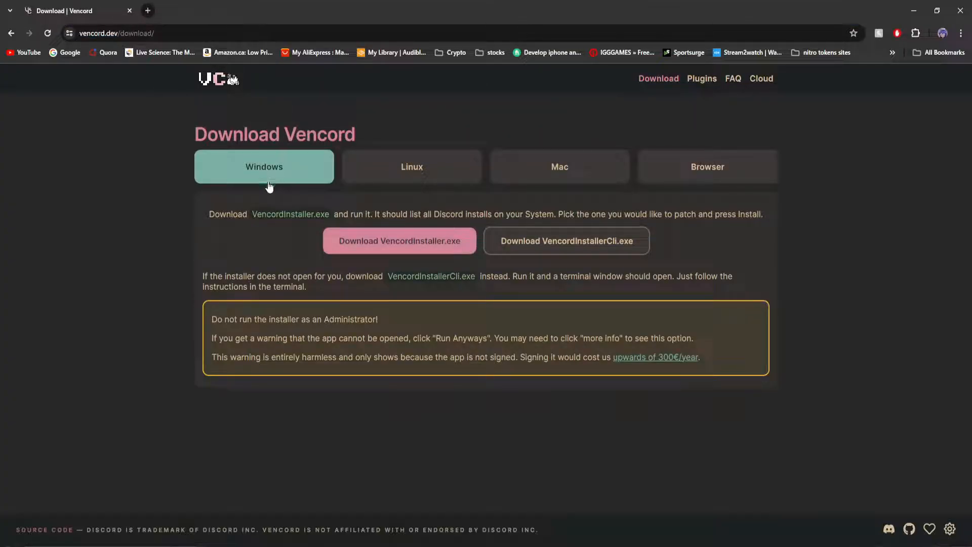
pyautogui.moveTo(732, 185)
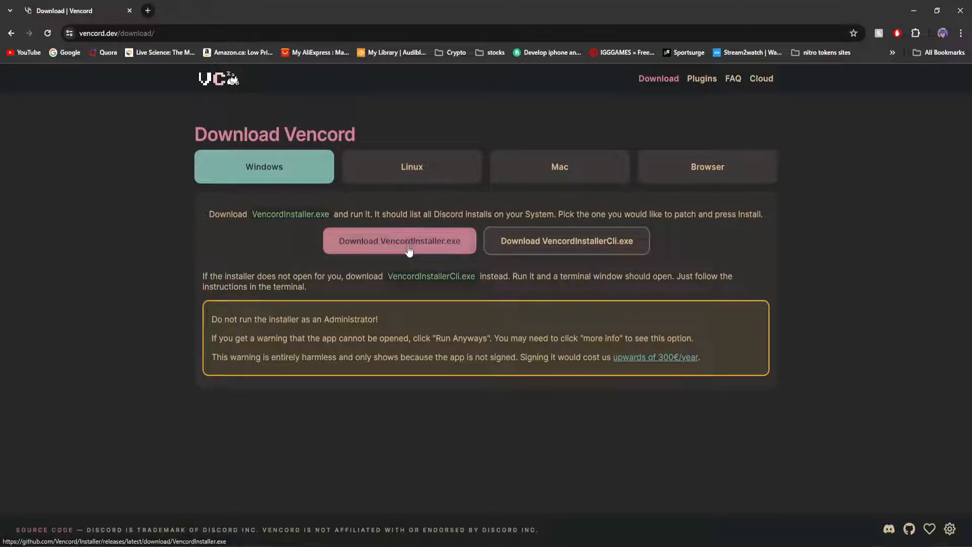
pyautogui.click(399, 241)
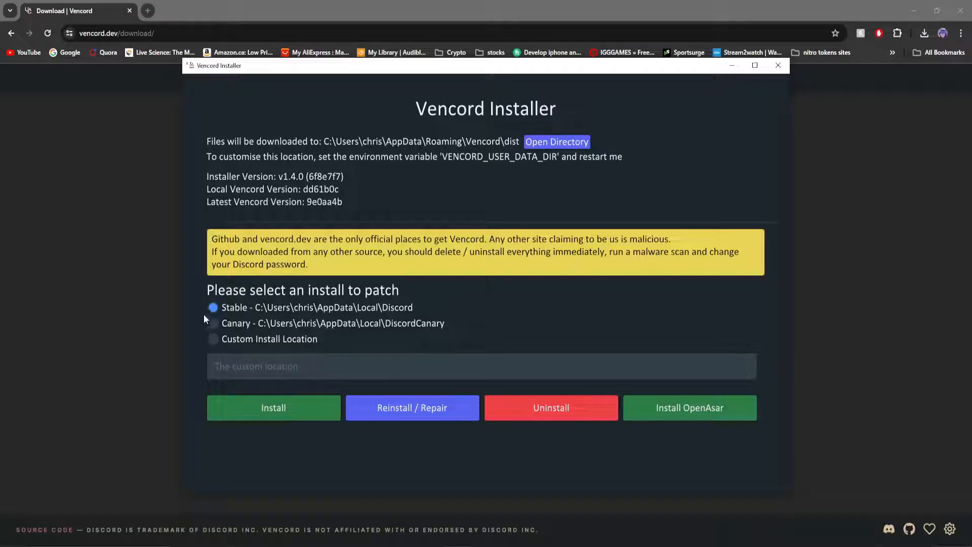
pyautogui.moveTo(242, 327)
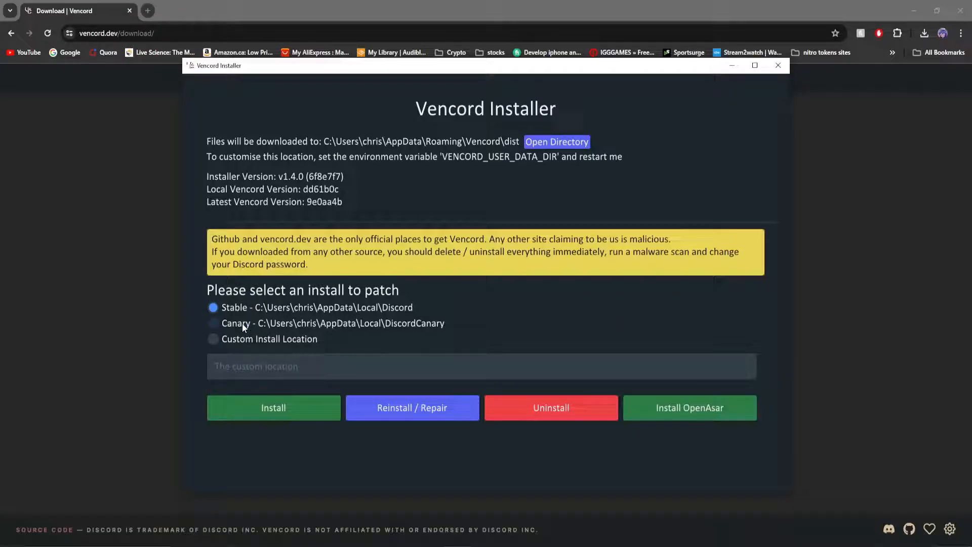
pyautogui.moveTo(285, 331)
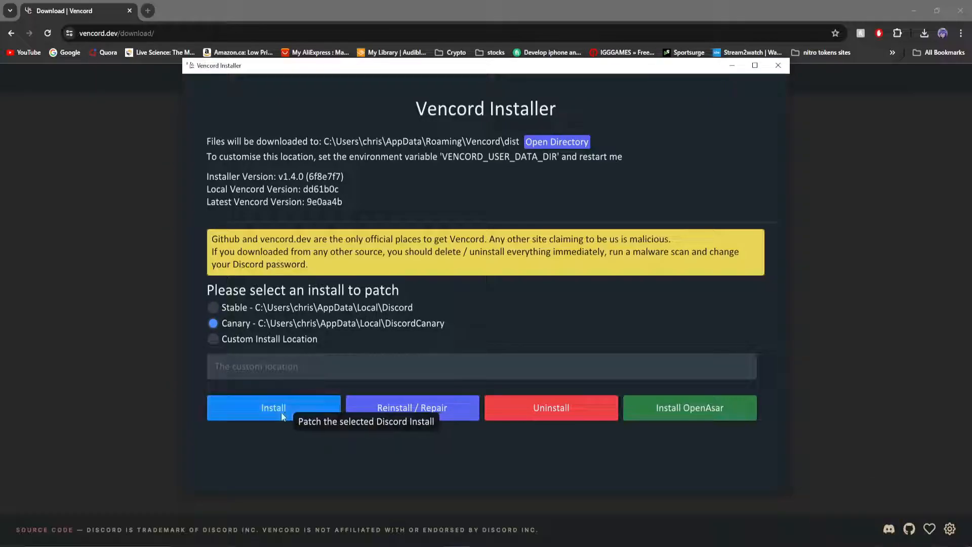
# Step: Patch the Discord Canary install with Vencord and acknowledge the Successfully Patched notice
pyautogui.click(273, 408)
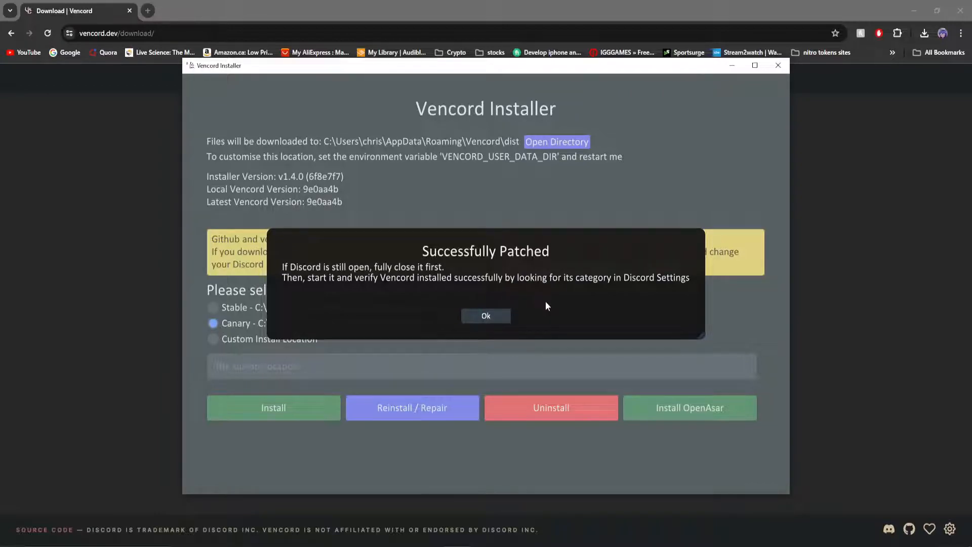
pyautogui.click(485, 316)
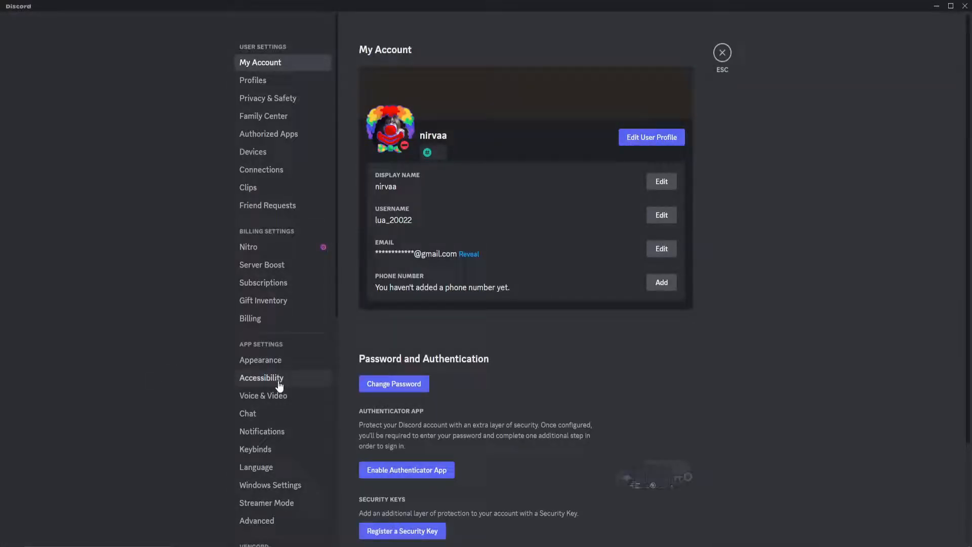
pyautogui.scroll(-3)
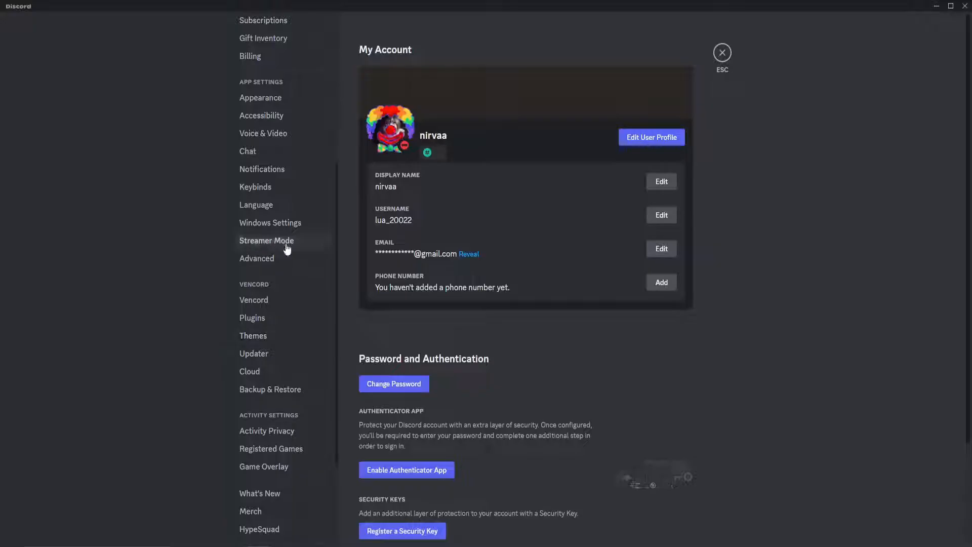
pyautogui.moveTo(335, 279)
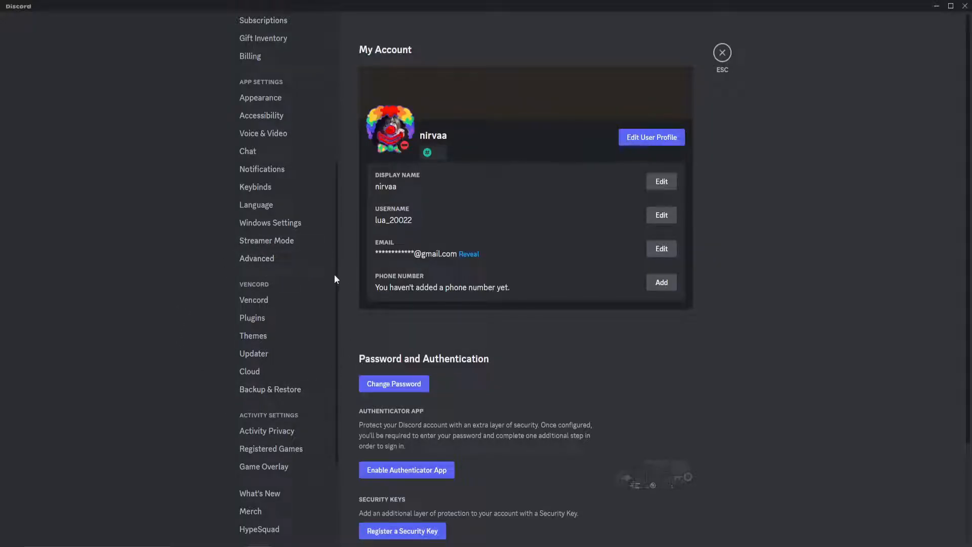
pyautogui.click(252, 317)
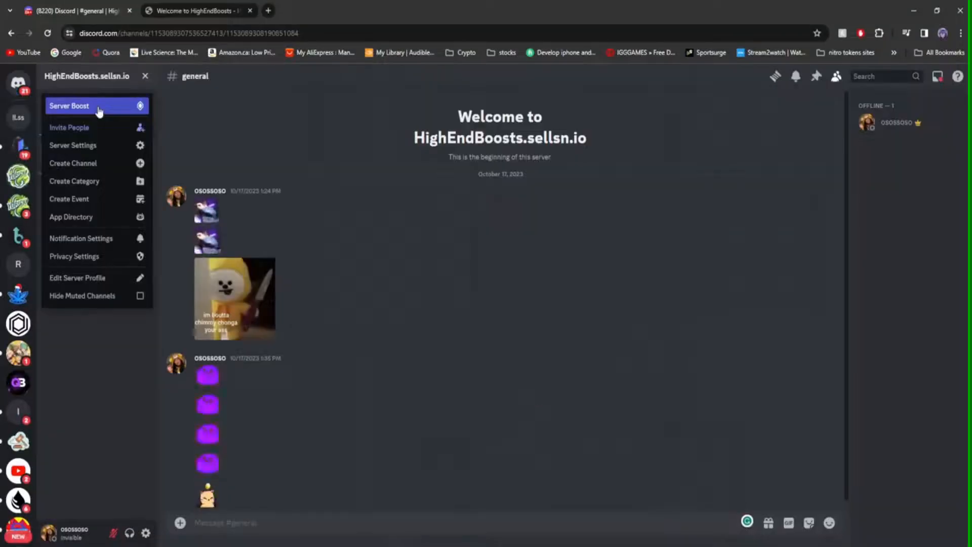
# Step: Start a Server Boost for HighEndBoosts.sellsn.io and raise the boost quantity to 14
pyautogui.click(70, 106)
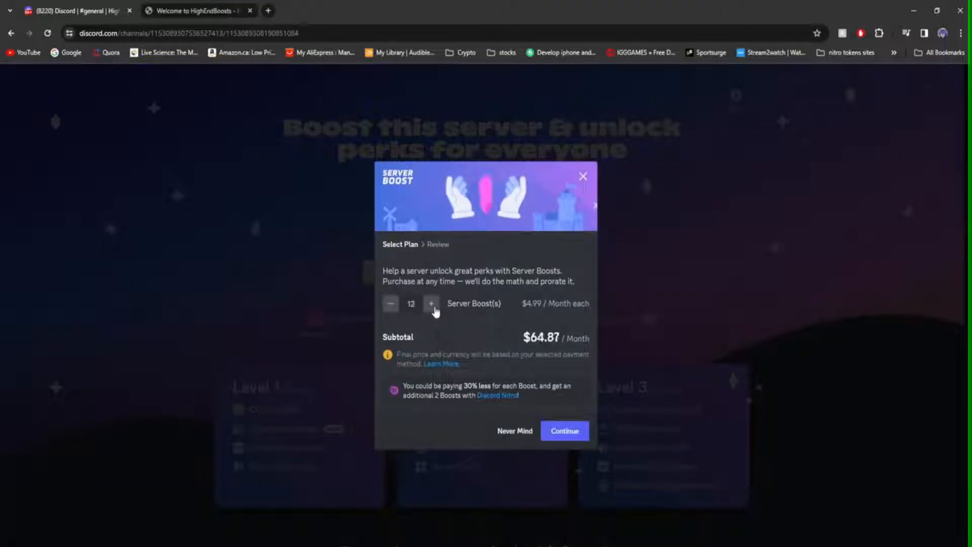
pyautogui.click(431, 303)
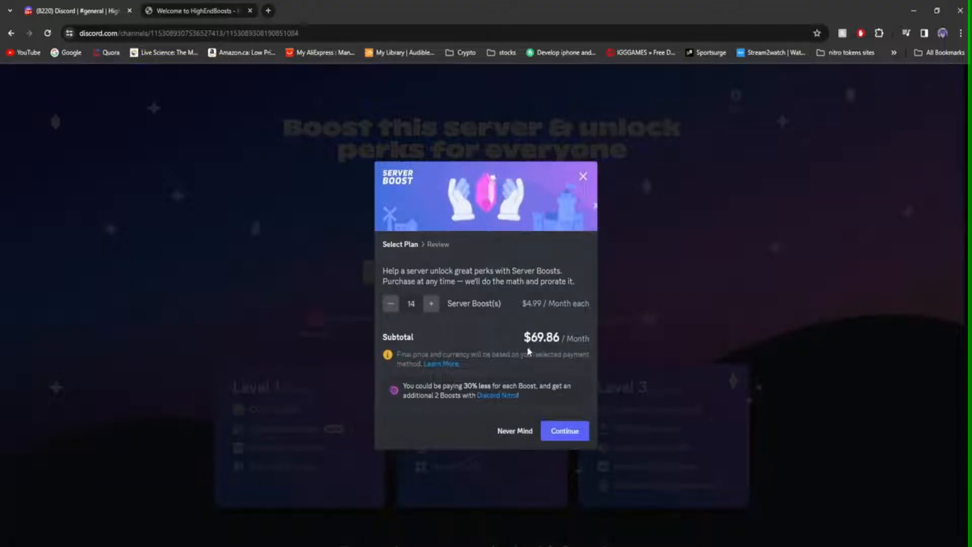
pyautogui.click(195, 10)
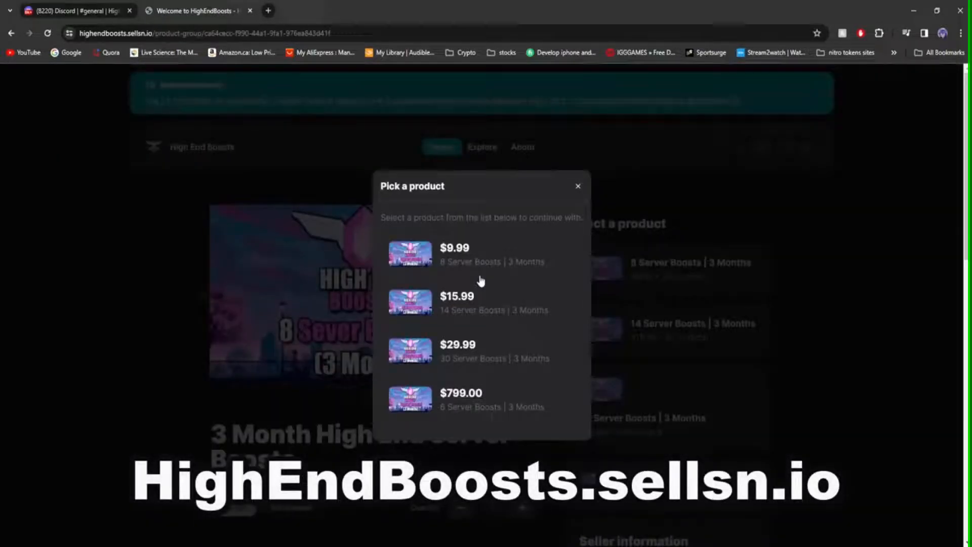
# Step: Choose the 14 Server Boosts | 3 Months package and proceed to Checkout
pyautogui.click(577, 186)
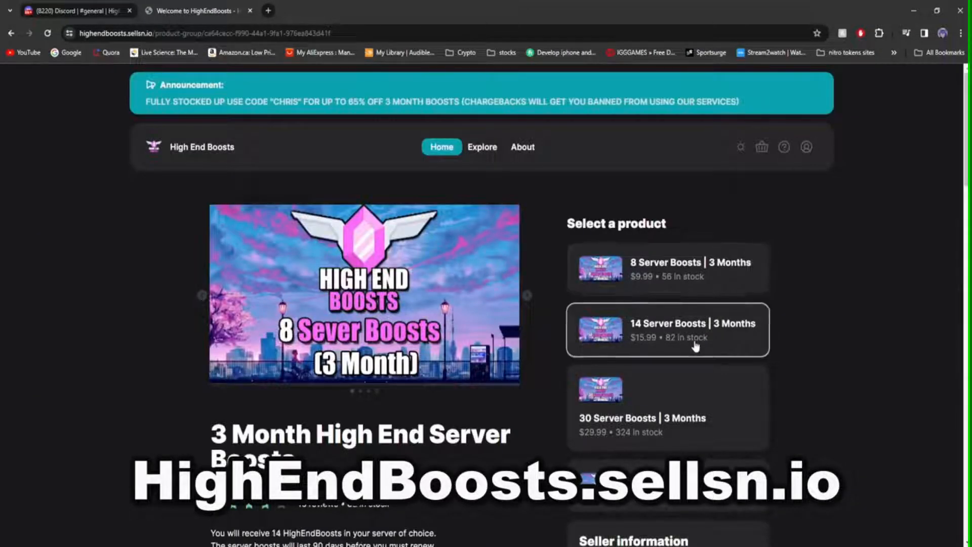
pyautogui.click(667, 408)
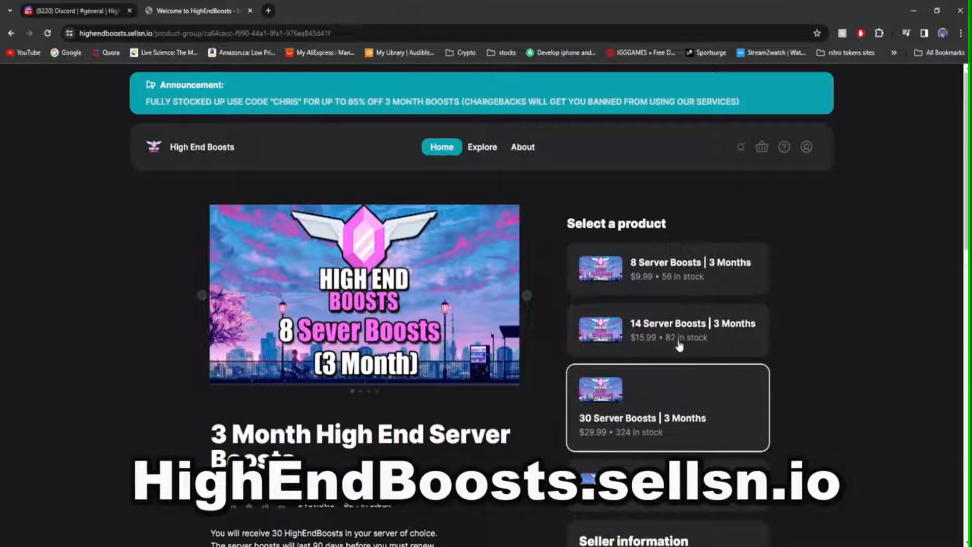
pyautogui.click(667, 329)
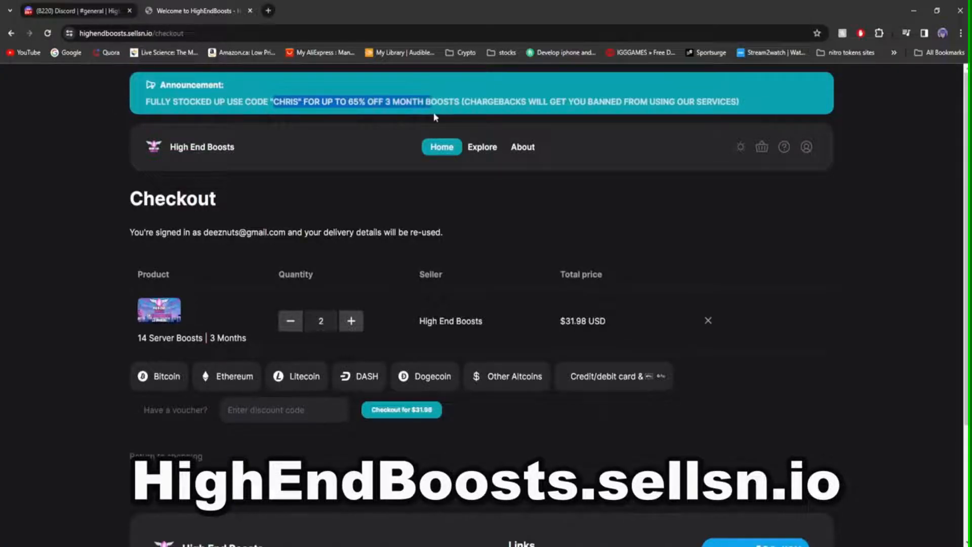
# Step: Return to the store Home, browse Explore and reopen the 3 Month High End Server Boosts product
pyautogui.click(442, 147)
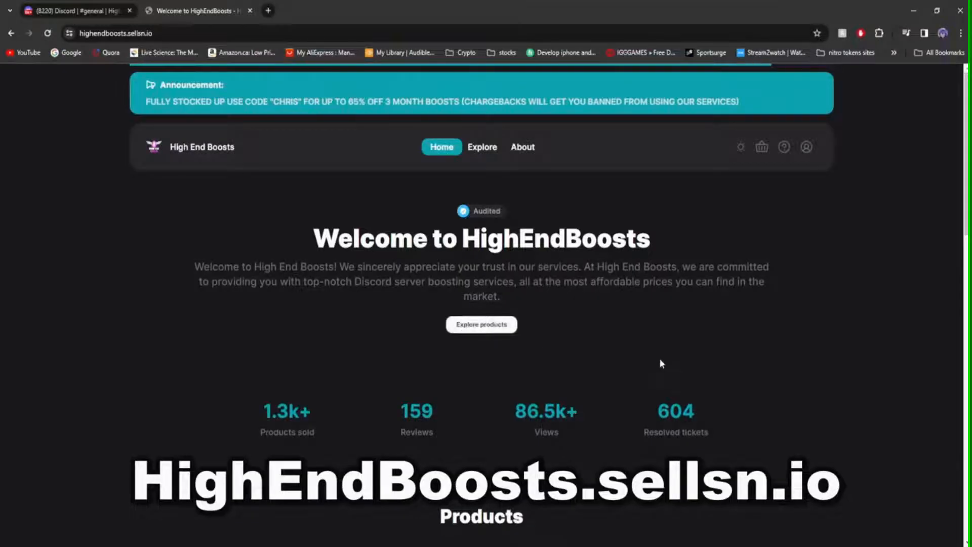
pyautogui.click(483, 147)
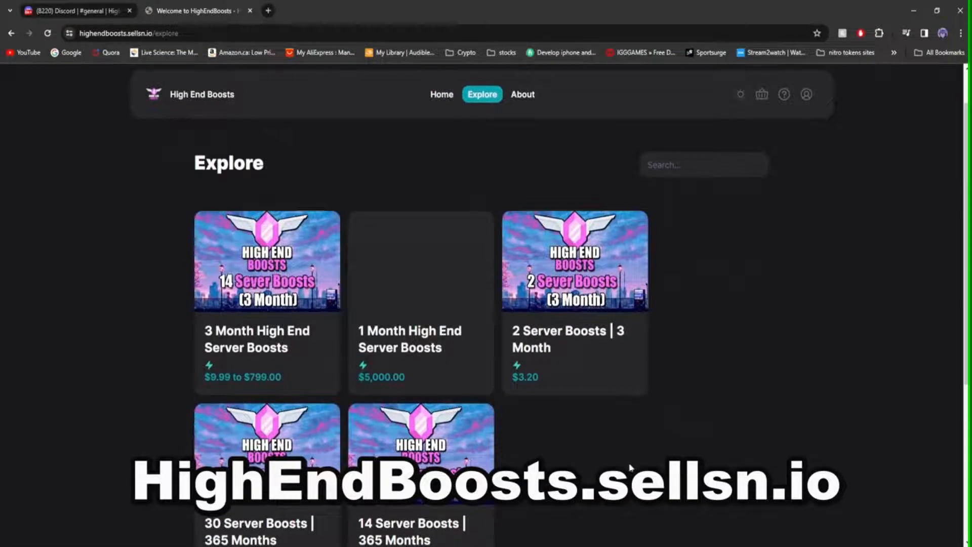
pyautogui.scroll(-3)
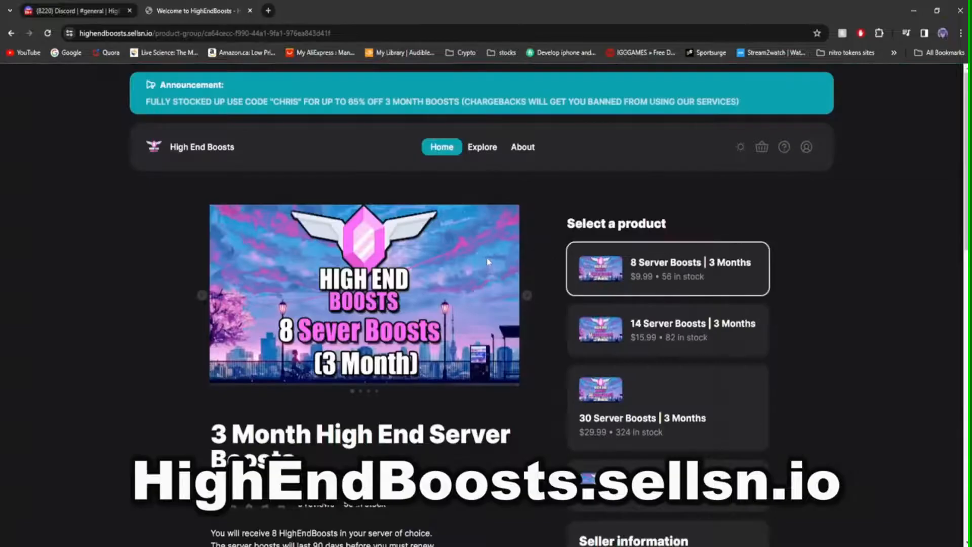
pyautogui.click(668, 329)
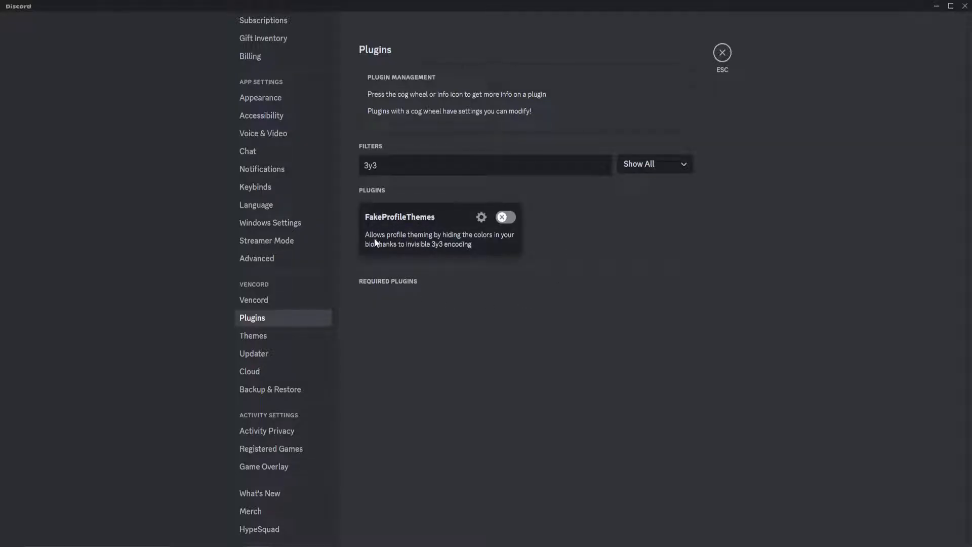
pyautogui.moveTo(448, 244)
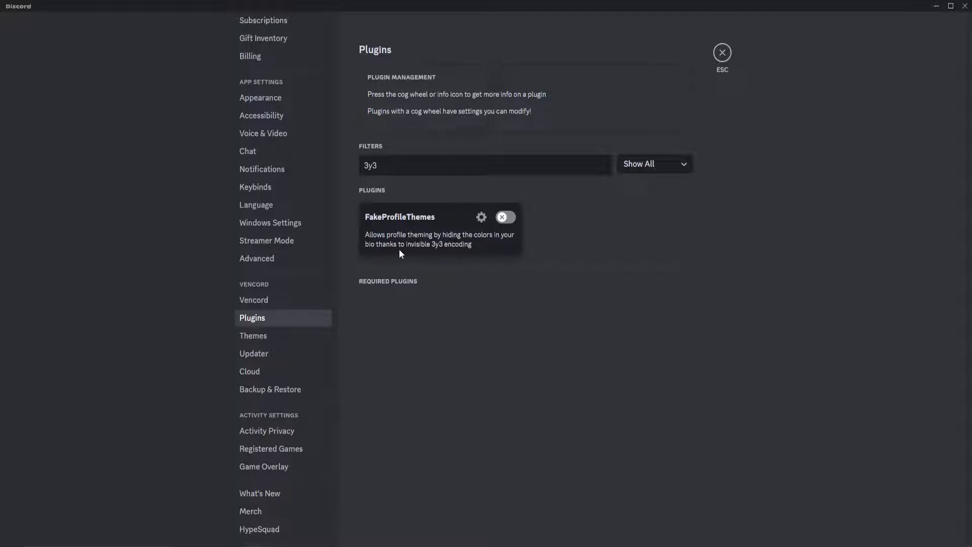
pyautogui.moveTo(433, 253)
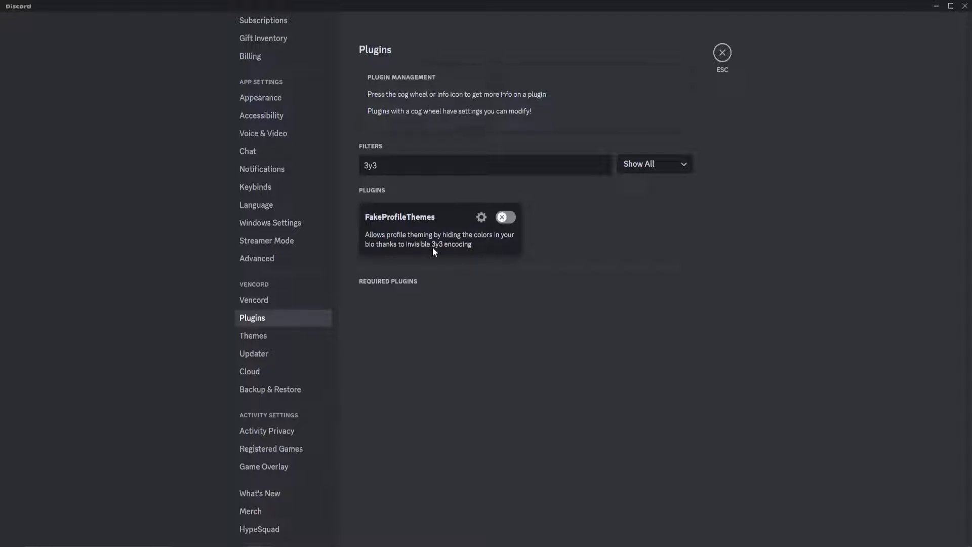
# Step: Switch FakeProfileThemes on in Vencord Plugins and restart Discord to apply it
pyautogui.click(505, 217)
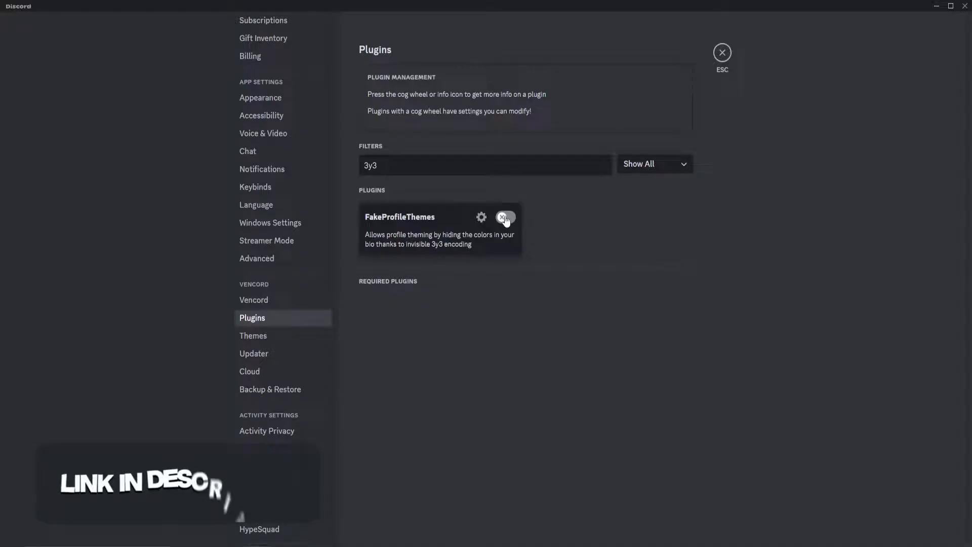
pyautogui.click(507, 218)
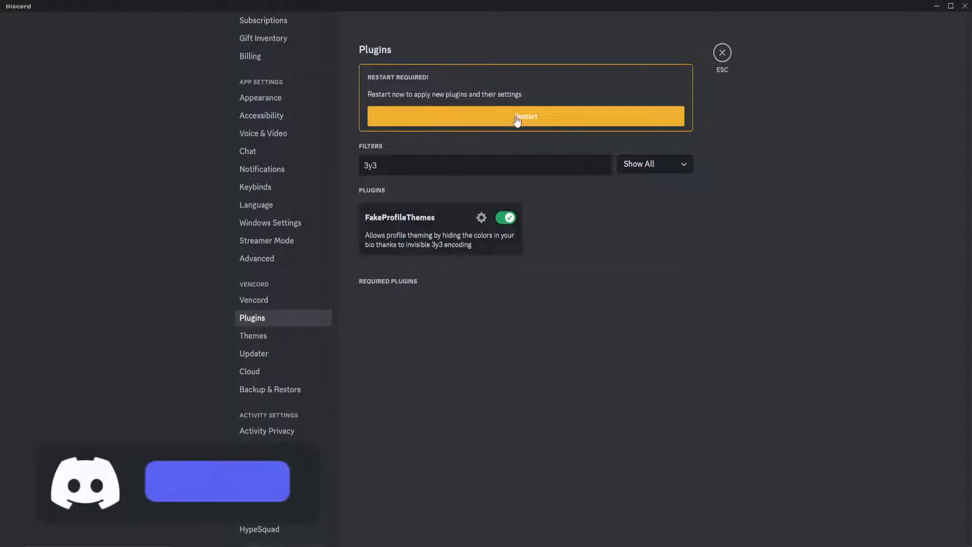
pyautogui.click(525, 116)
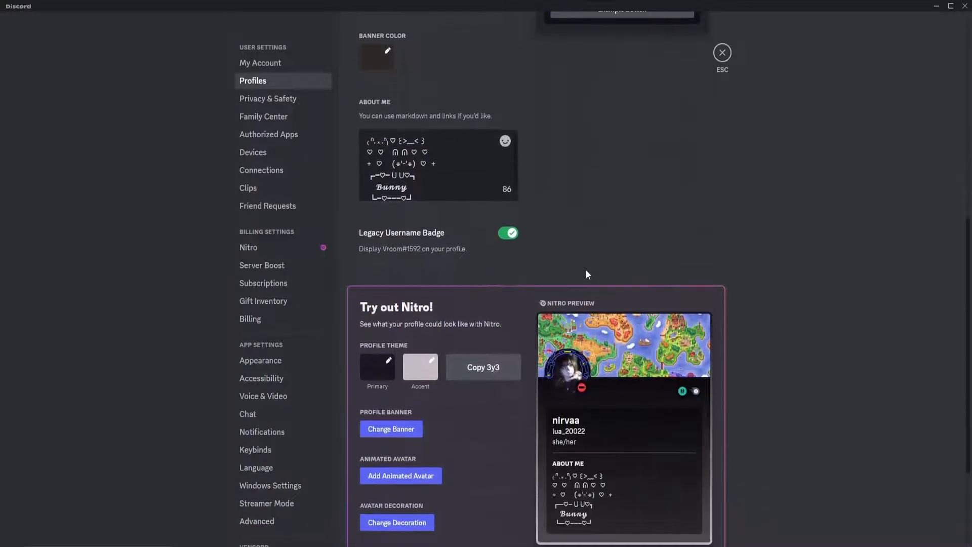
# Step: In Profiles > Try out Nitro, pick a purple Primary and dark purple Accent colour, then Copy 3y3
pyautogui.scroll(-3)
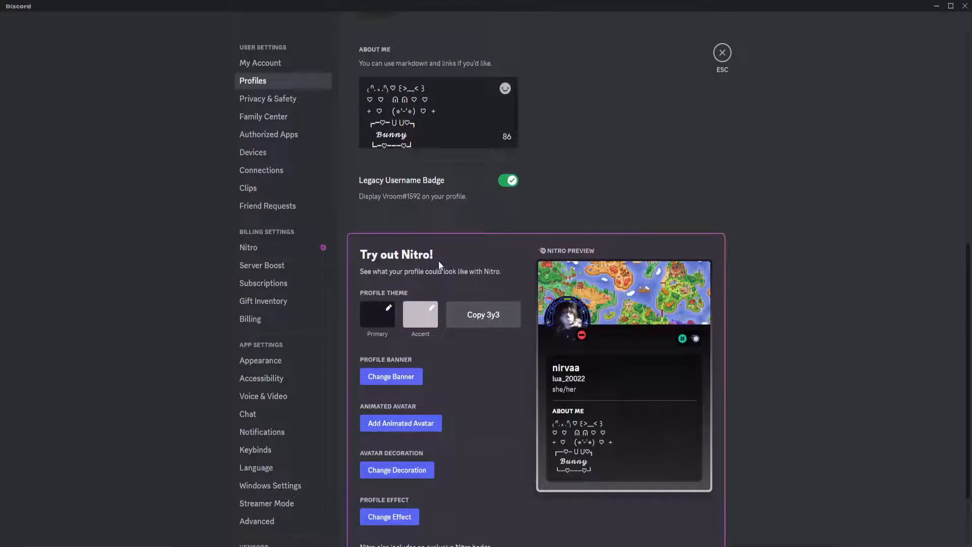
pyautogui.scroll(-3)
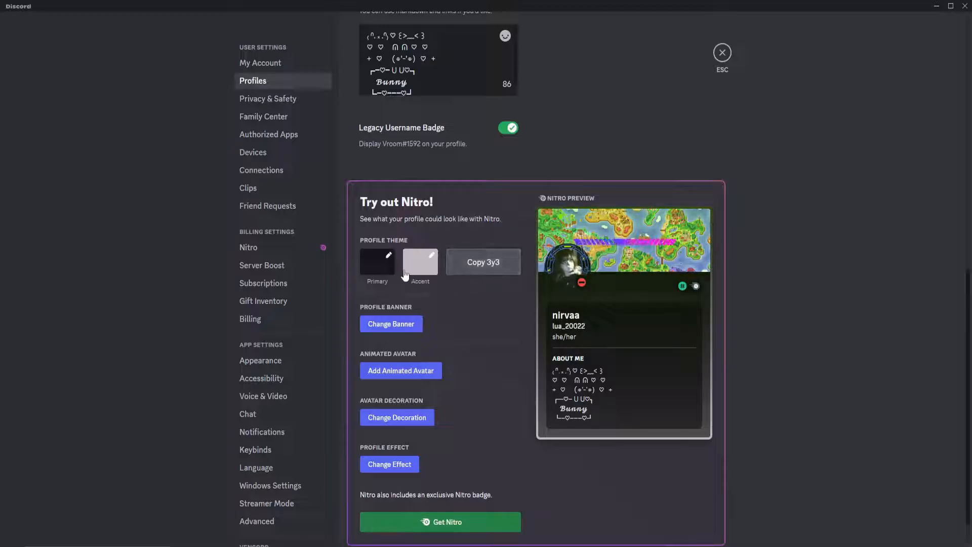
pyautogui.click(377, 259)
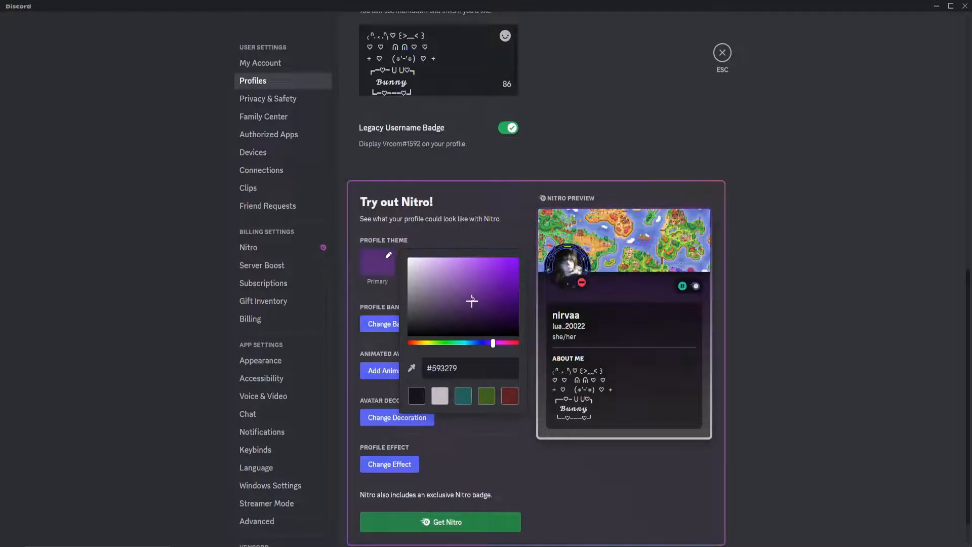
pyautogui.click(496, 282)
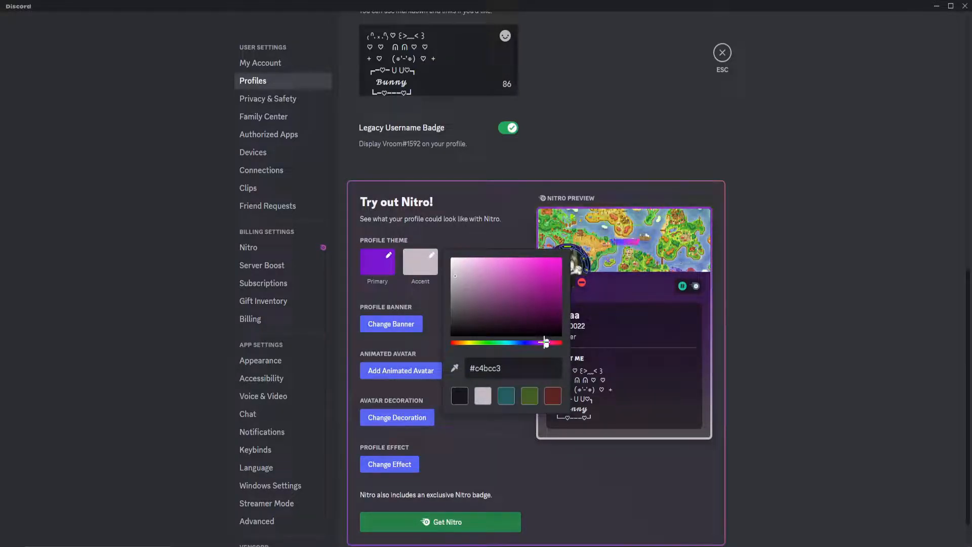
pyautogui.click(544, 310)
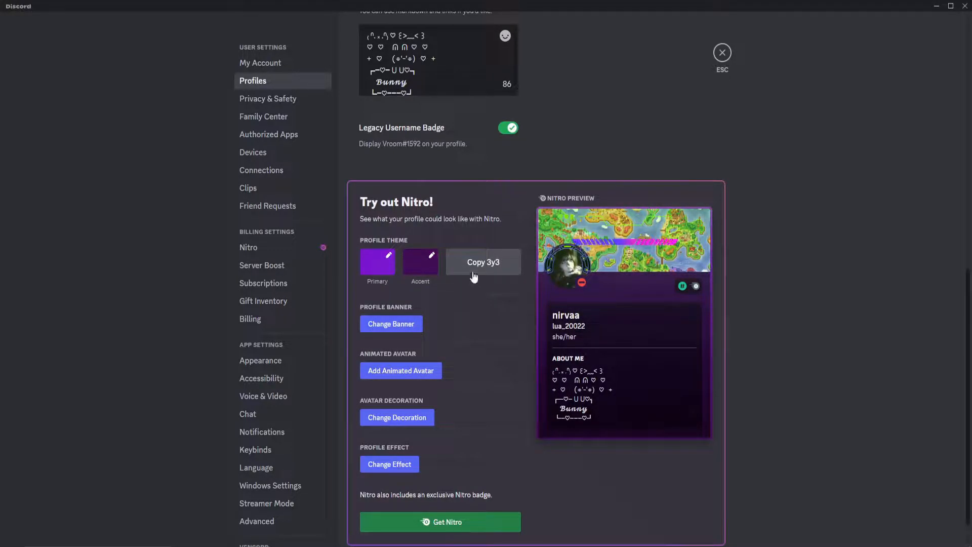
pyautogui.click(483, 262)
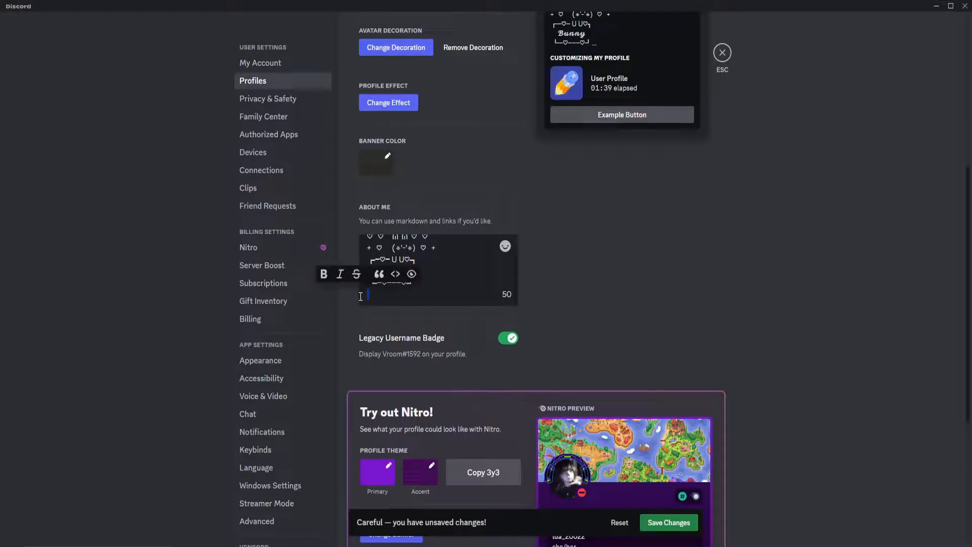
# Step: Add the 3y3 theme code after 'Bunny' in About Me and save the changes
pyautogui.write('Bunny')
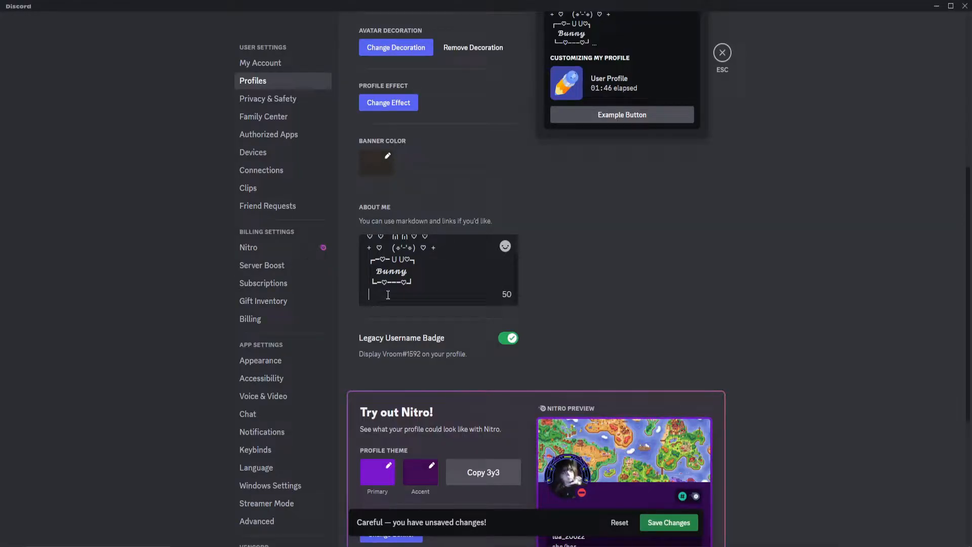
pyautogui.click(669, 522)
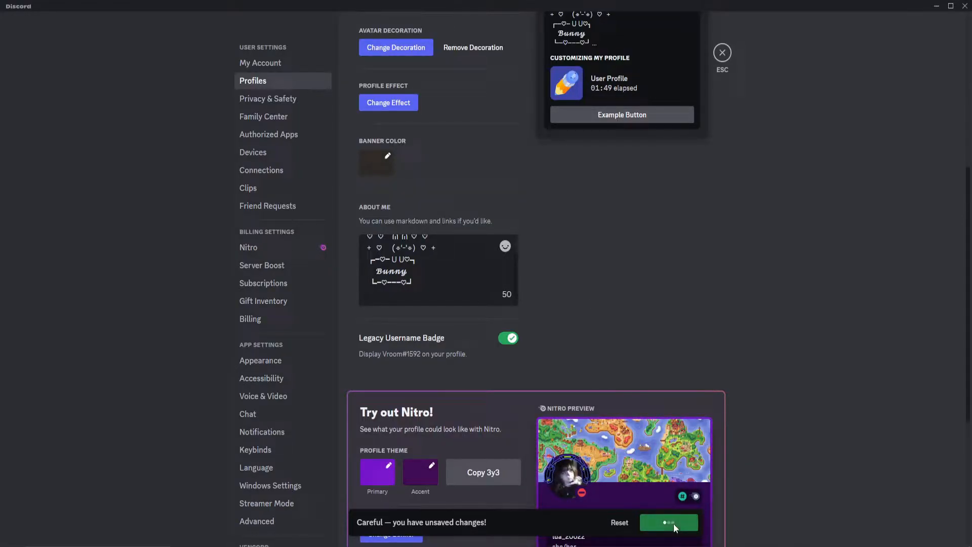
pyautogui.click(668, 523)
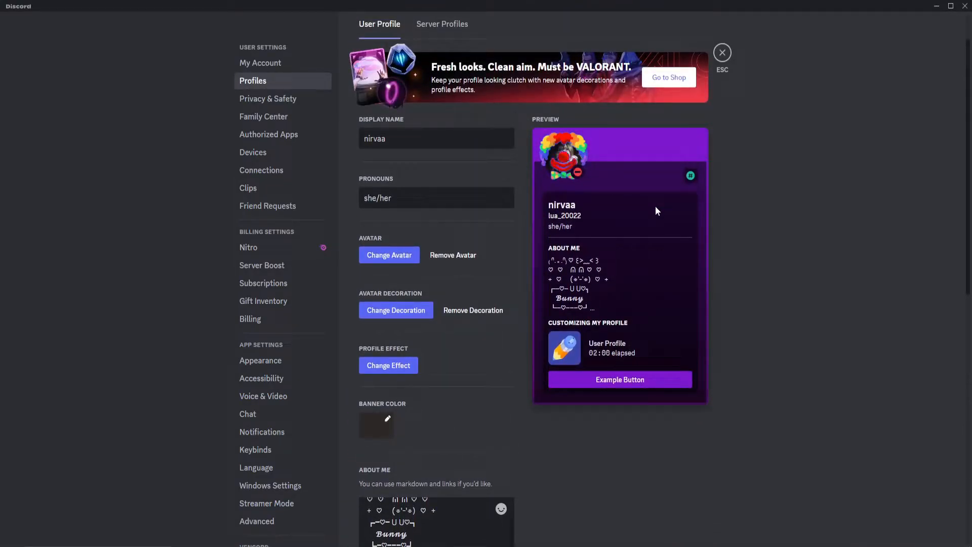
pyautogui.click(722, 51)
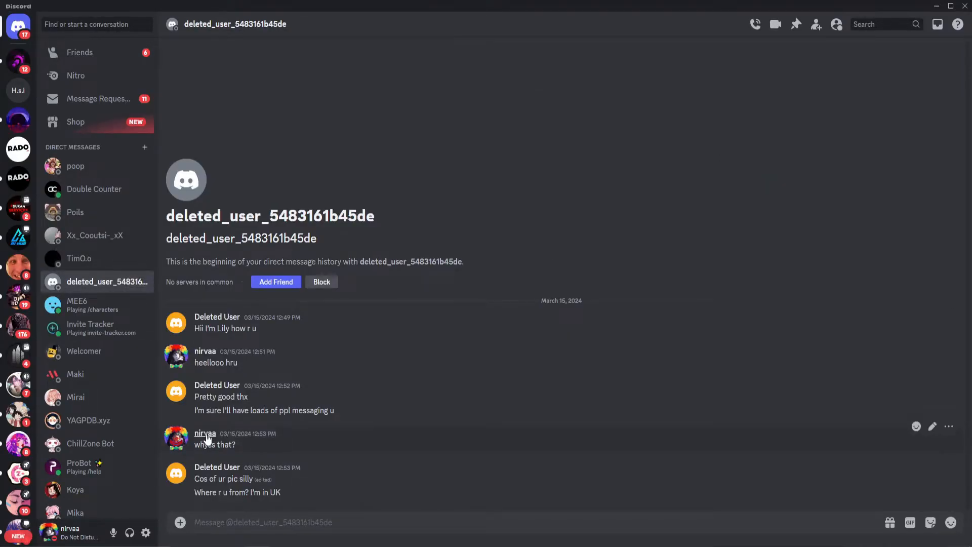
pyautogui.click(204, 432)
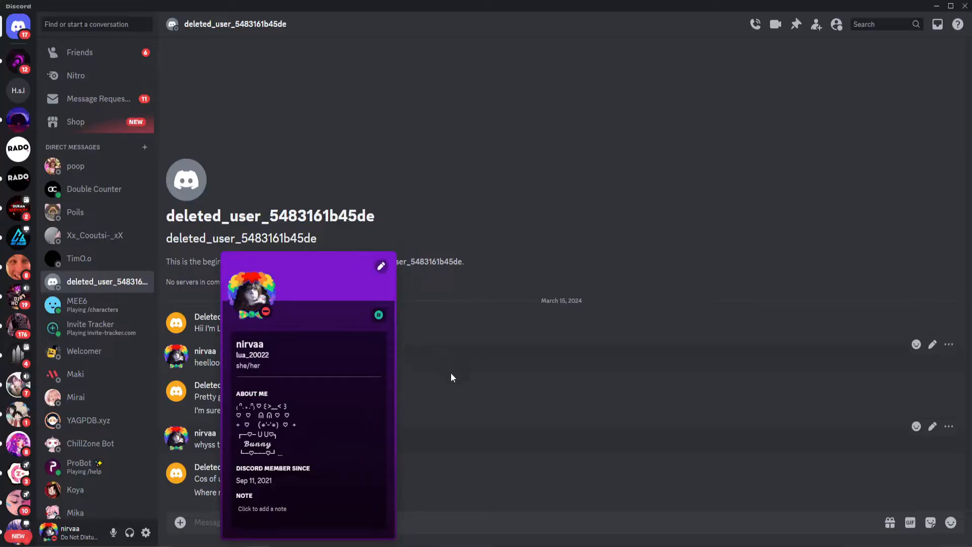
pyautogui.moveTo(423, 281)
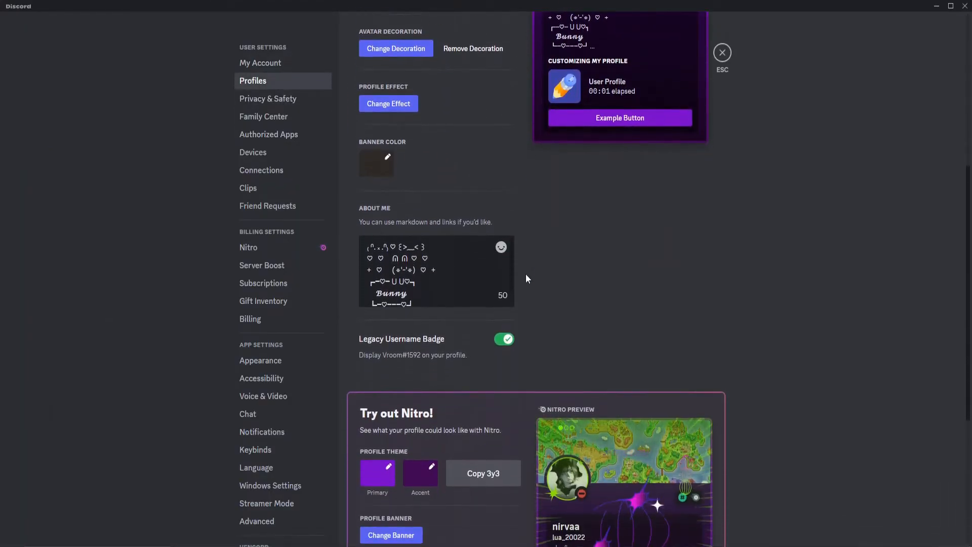
pyautogui.scroll(-3)
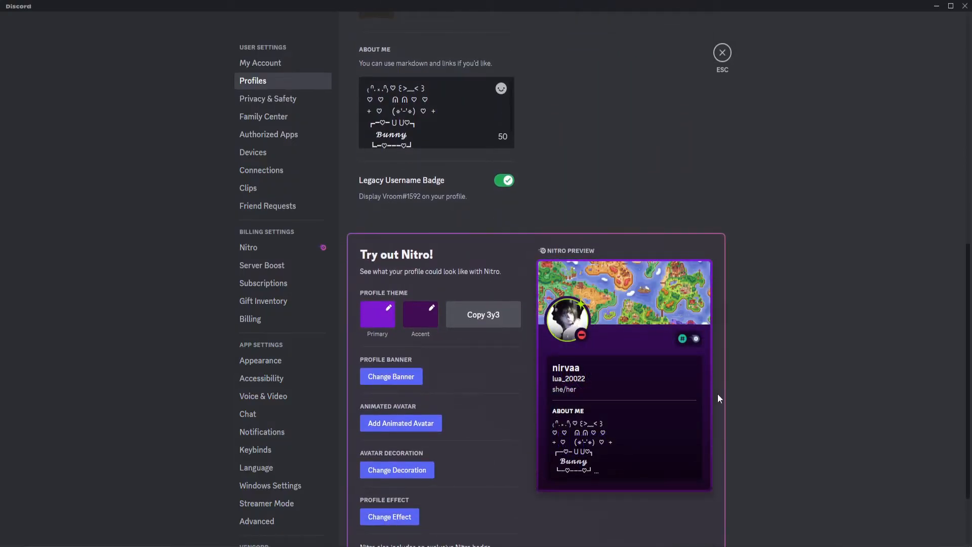